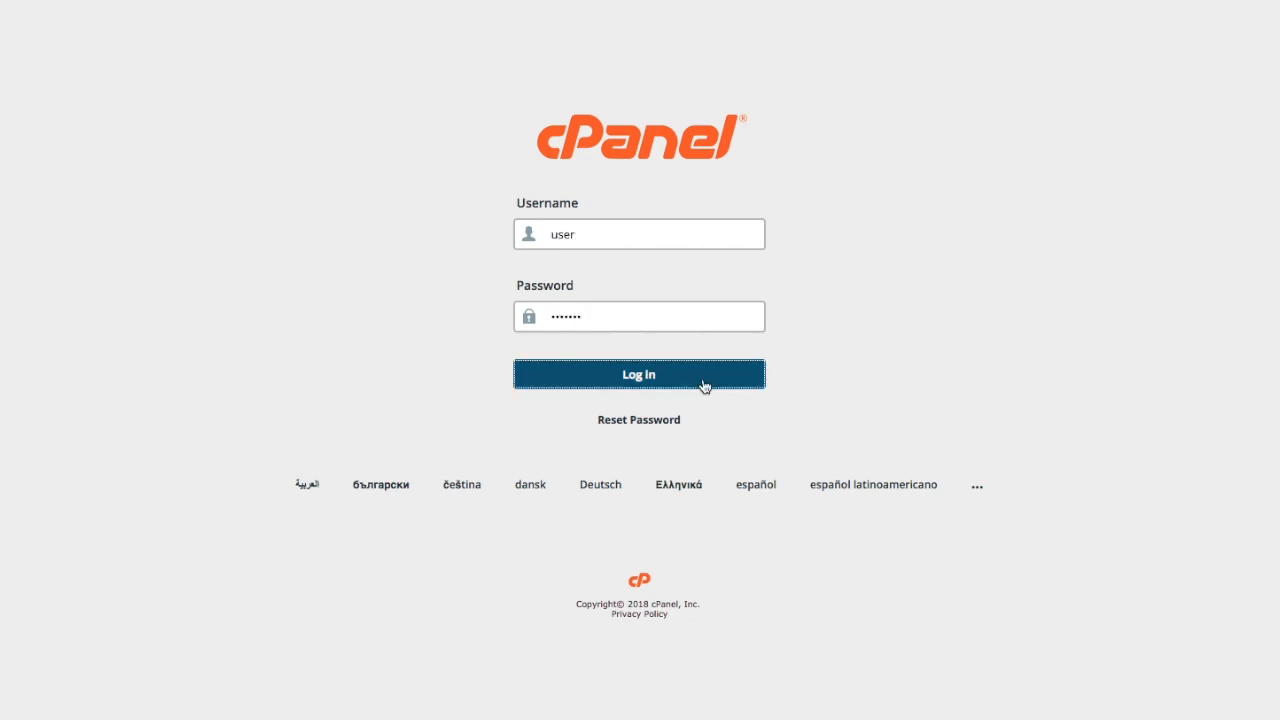
# Step: Log in to cPanel and launch Site Publisher from the Domains tools
pyautogui.click(638, 374)
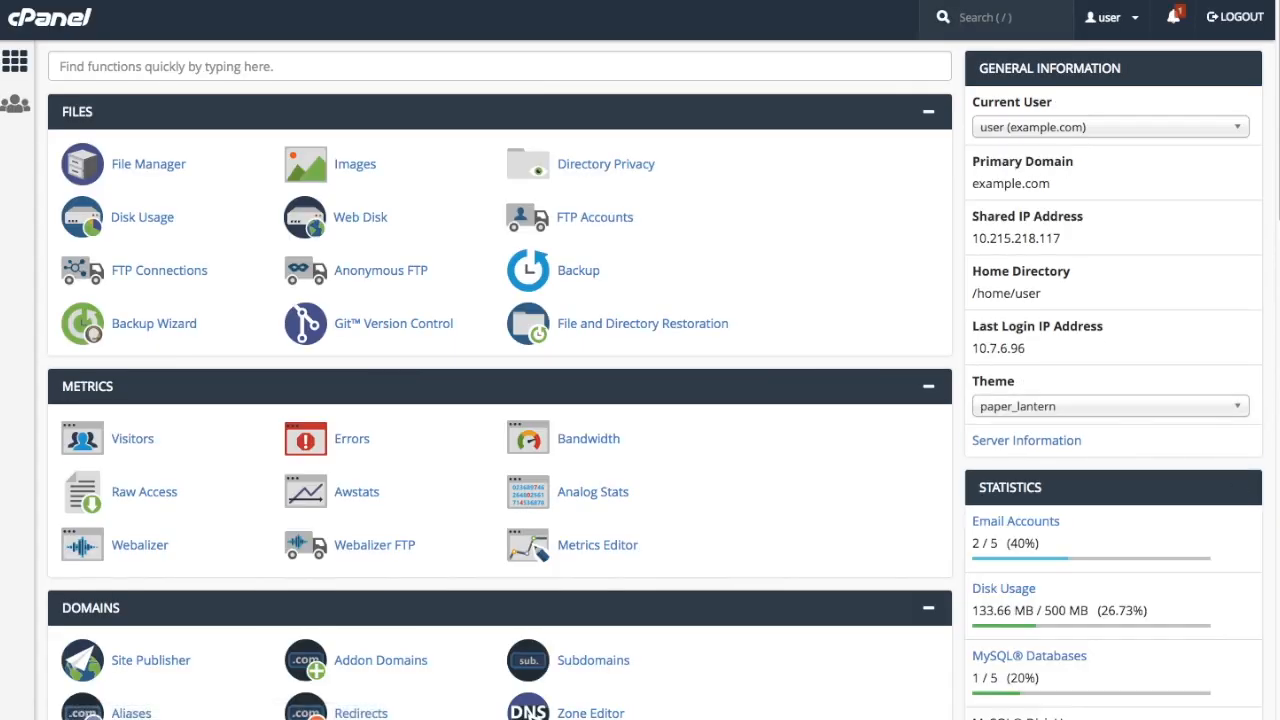
pyautogui.click(995, 17)
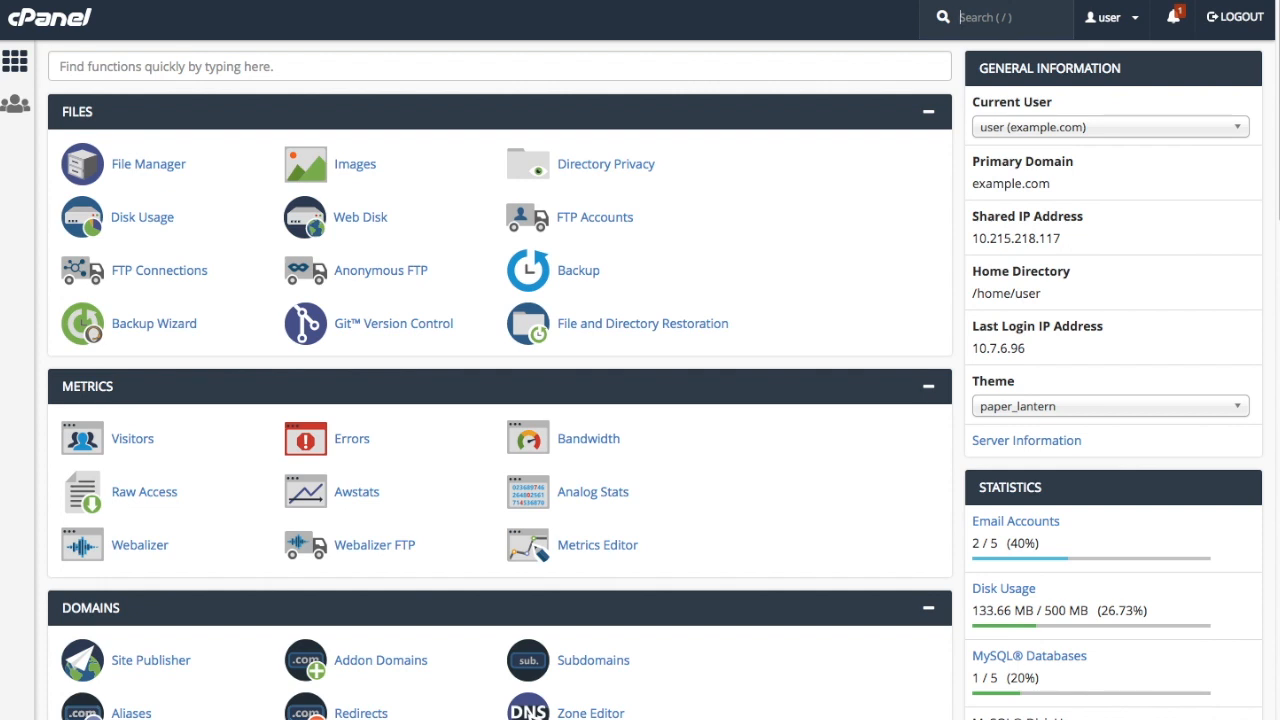
pyautogui.moveTo(154, 613)
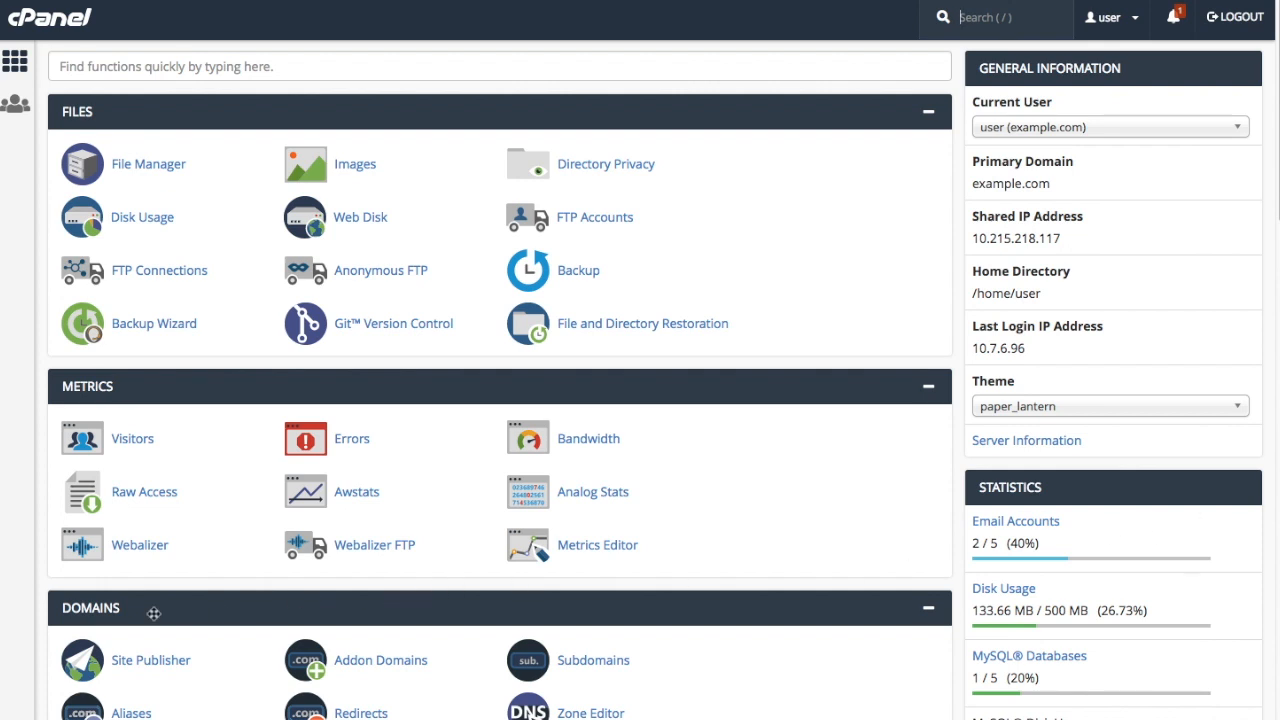
pyautogui.click(150, 660)
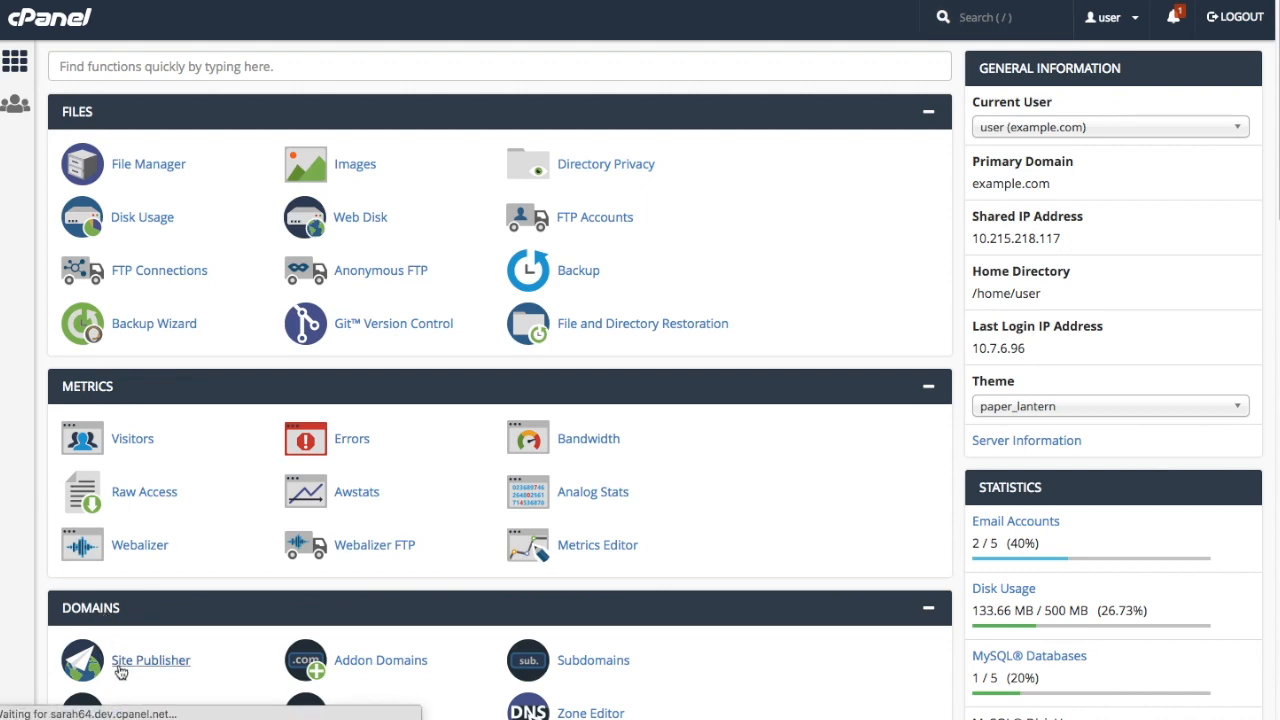
# Step: Preview the template step for example.com, then return to Select a Domain
pyautogui.click(151, 660)
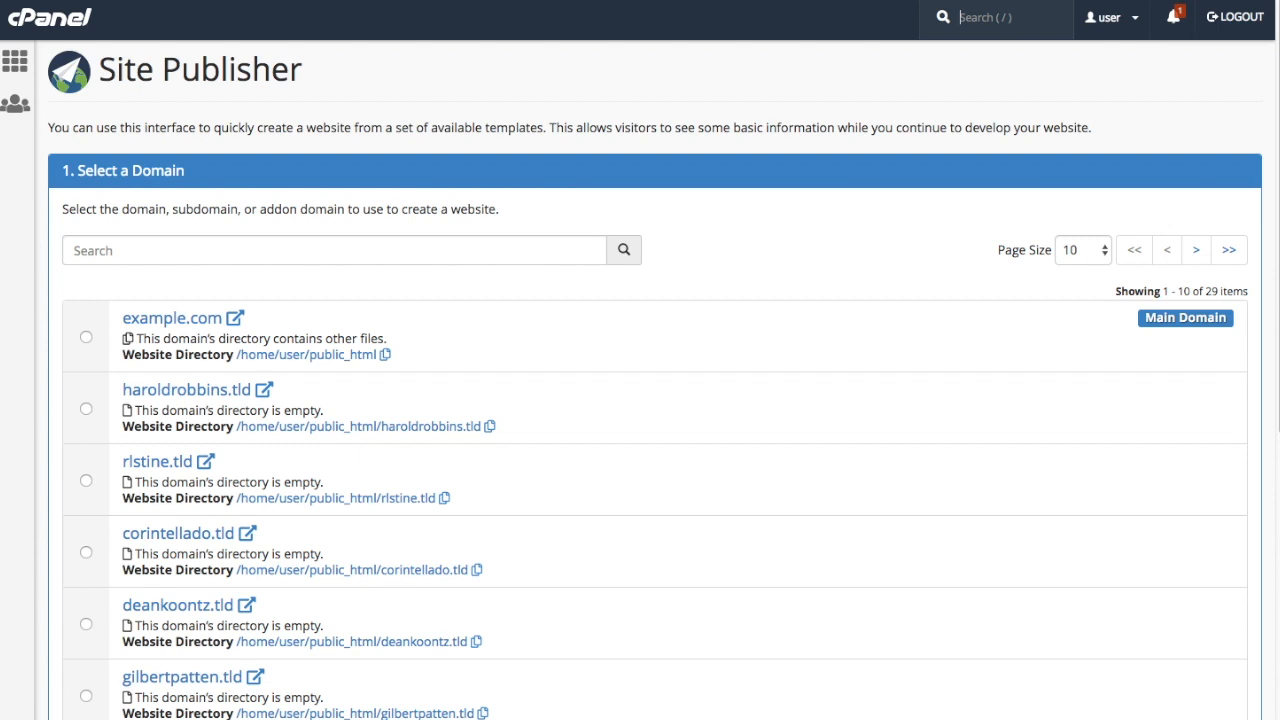
pyautogui.click(86, 337)
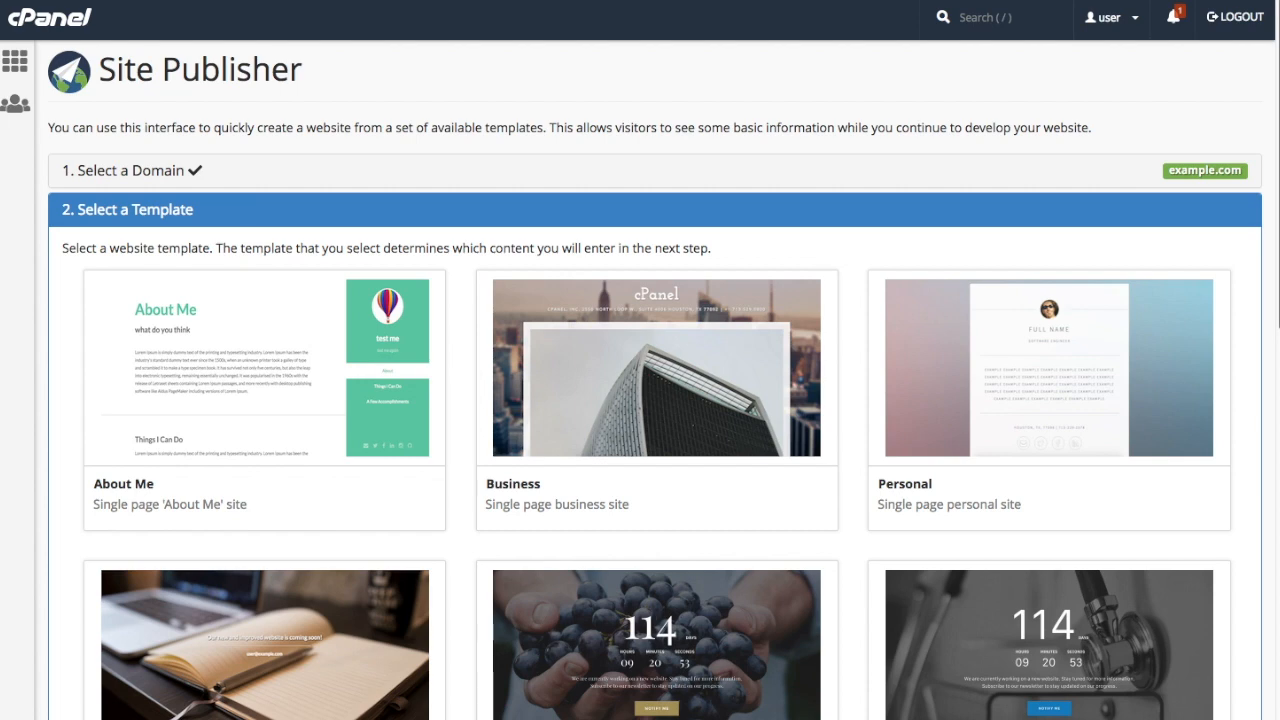
pyautogui.click(130, 170)
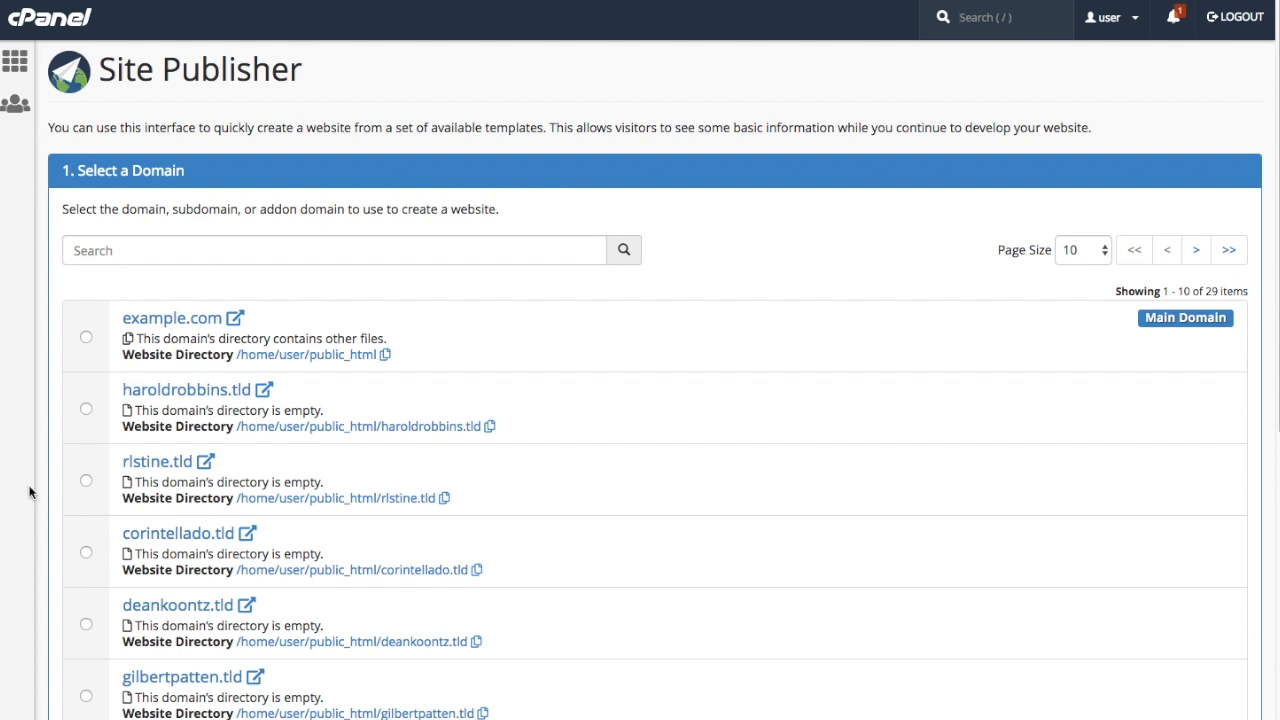
pyautogui.moveTo(170, 318)
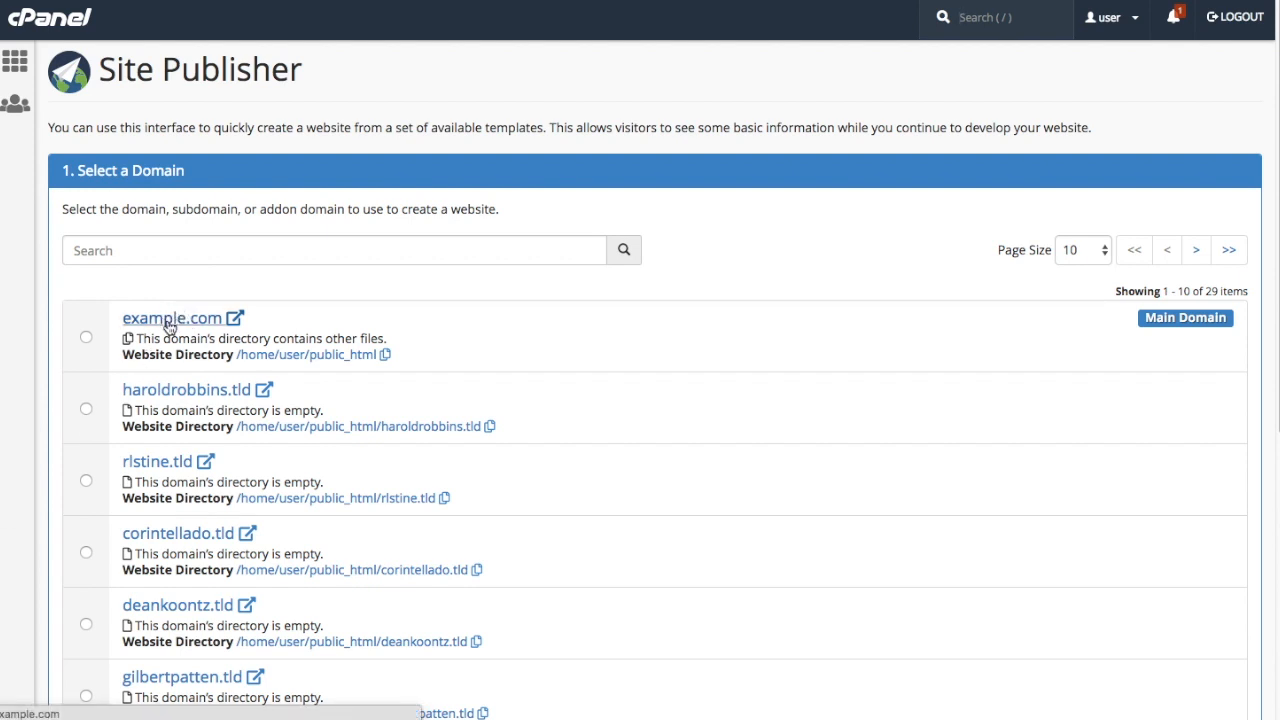
pyautogui.moveTo(295, 357)
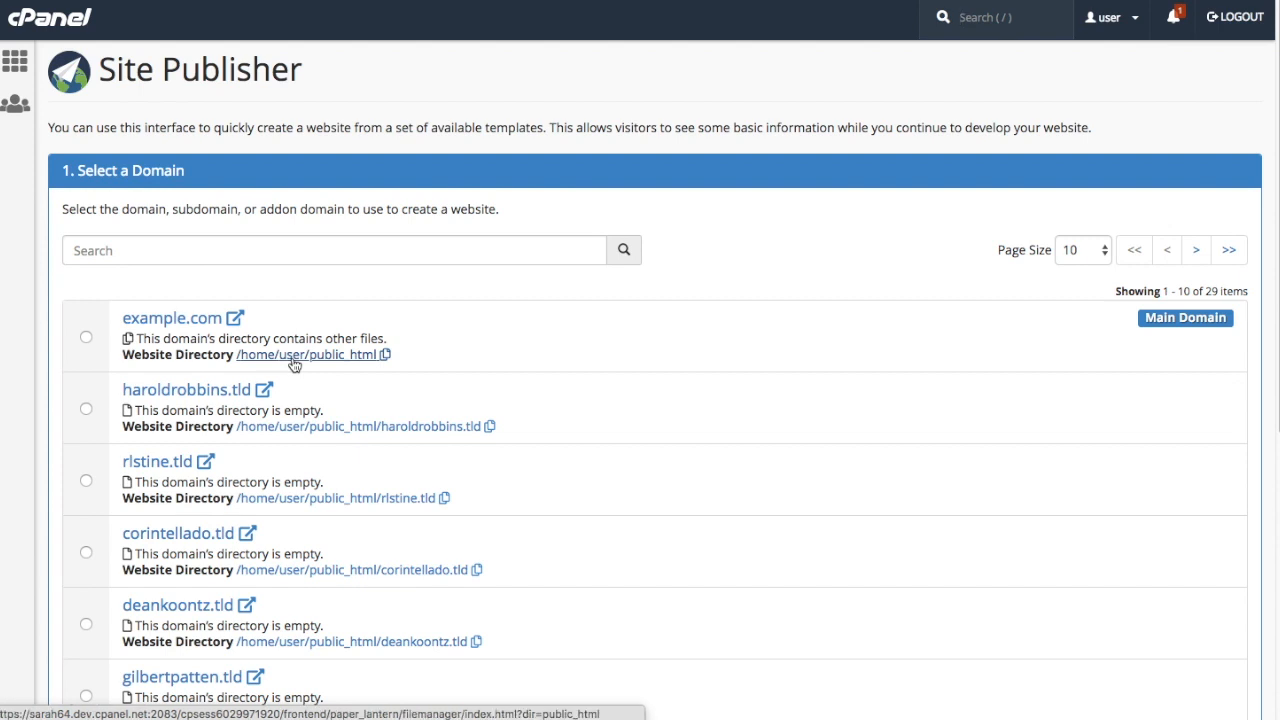
pyautogui.moveTo(253, 338)
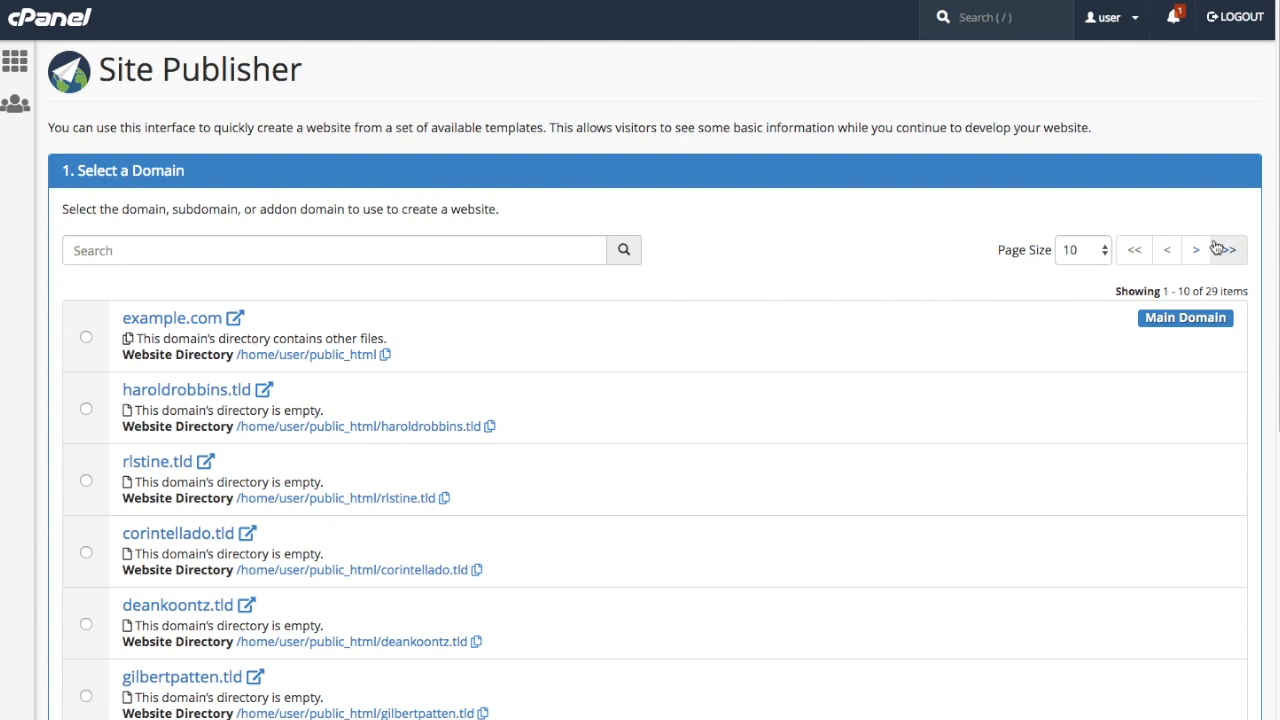
# Step: Page through domains, search and clear 'martin', then select example.com
pyautogui.click(1195, 249)
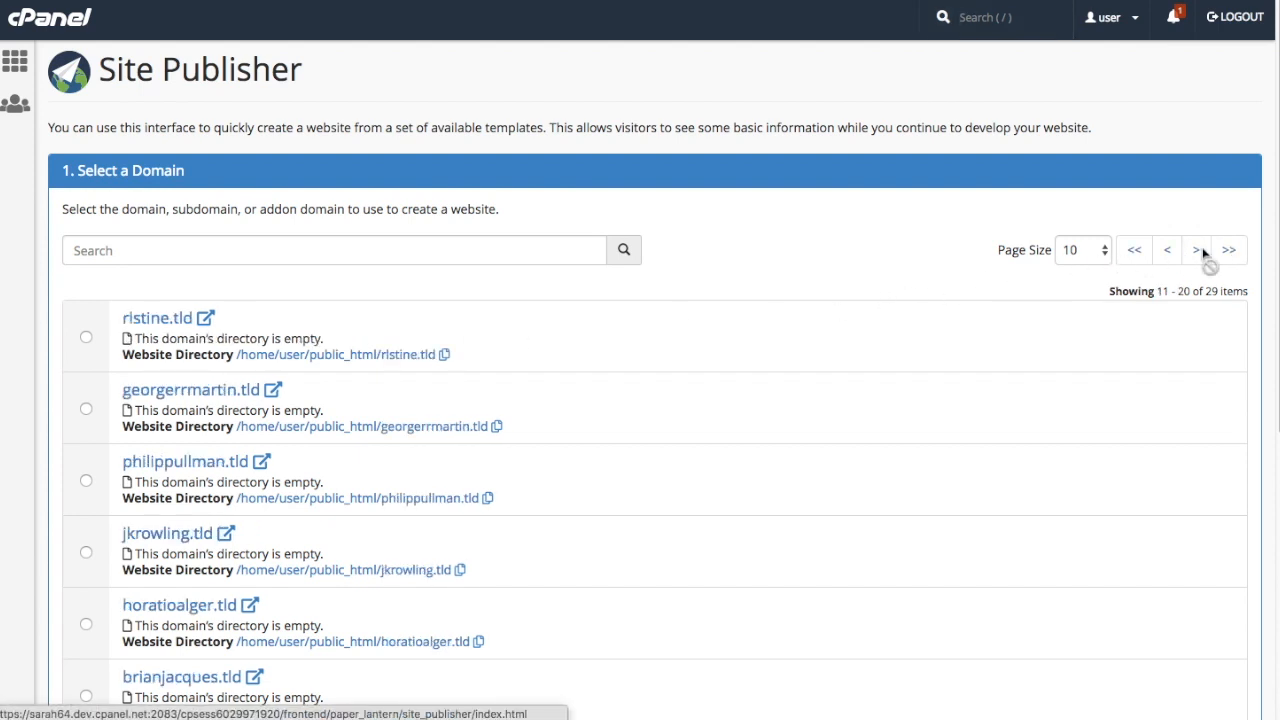
pyautogui.click(1166, 250)
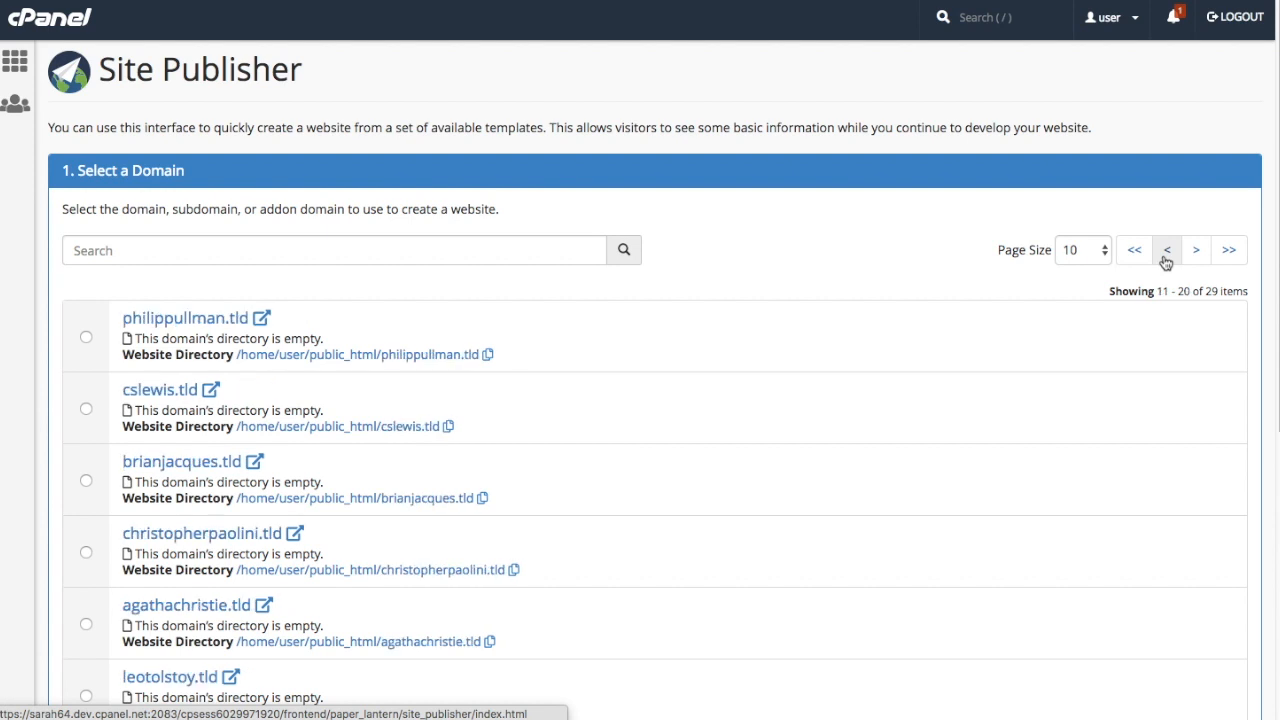
pyautogui.click(1167, 250)
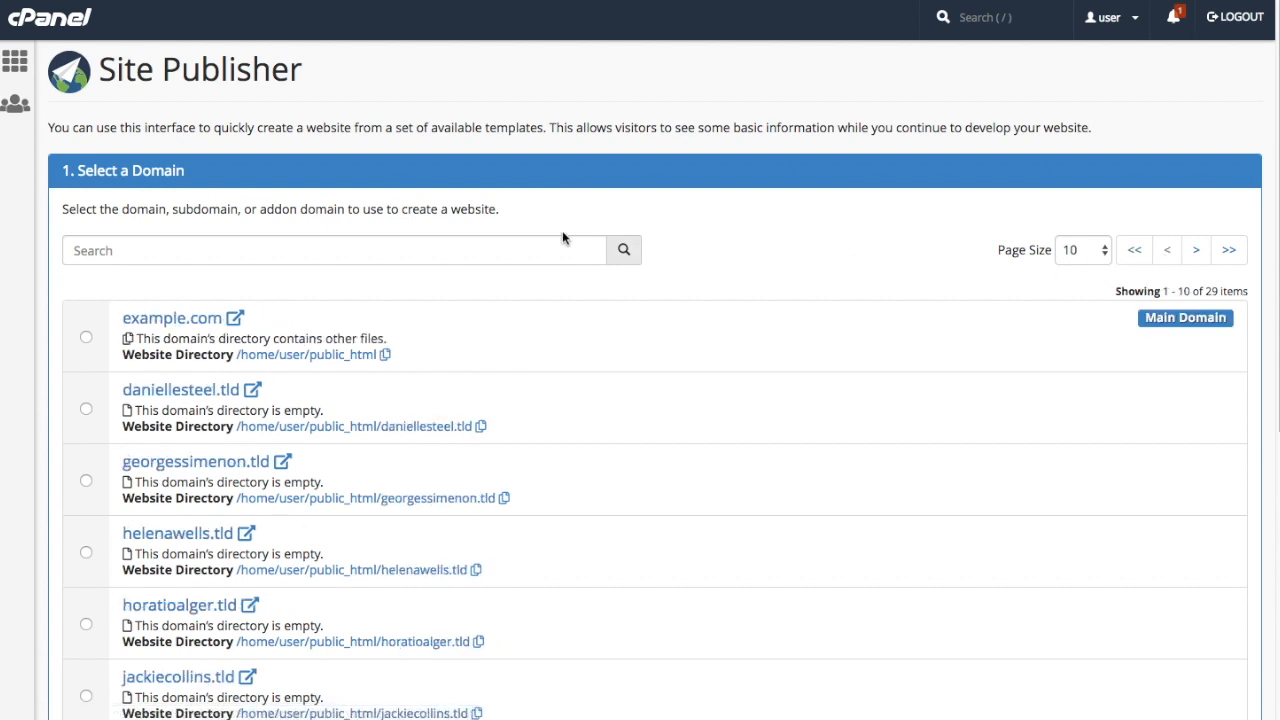
pyautogui.write('martin')
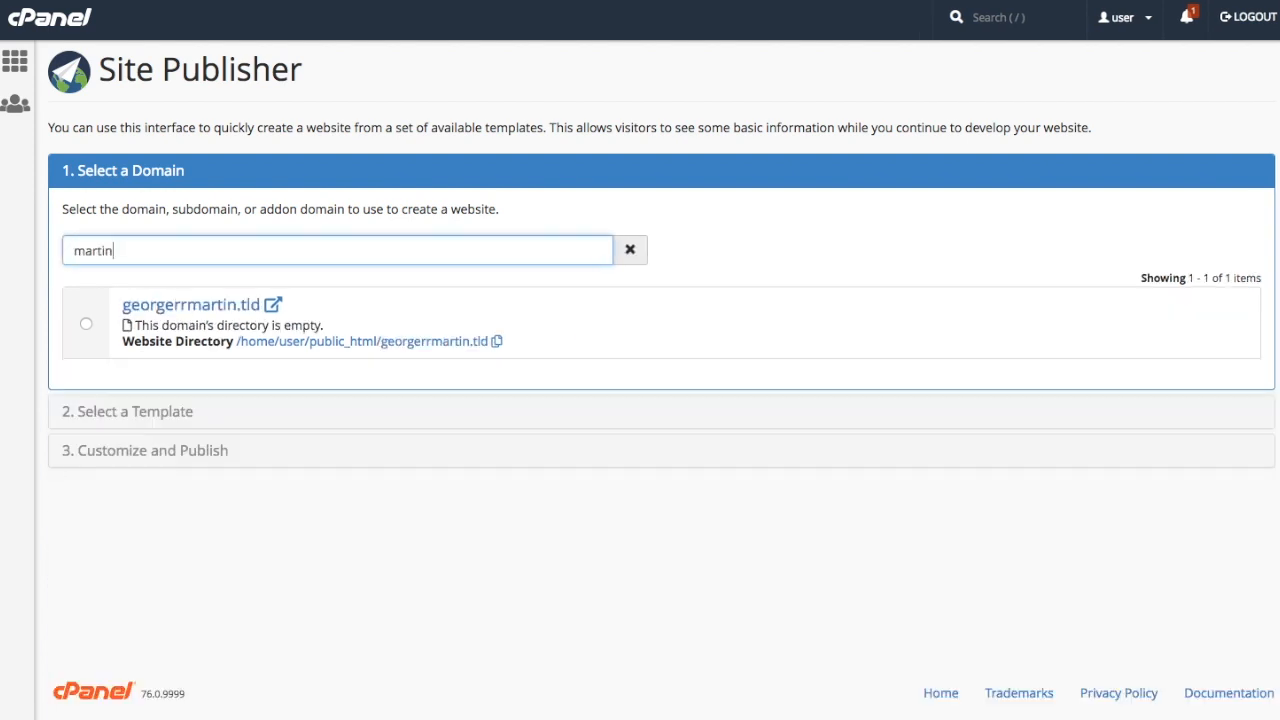
pyautogui.click(630, 249)
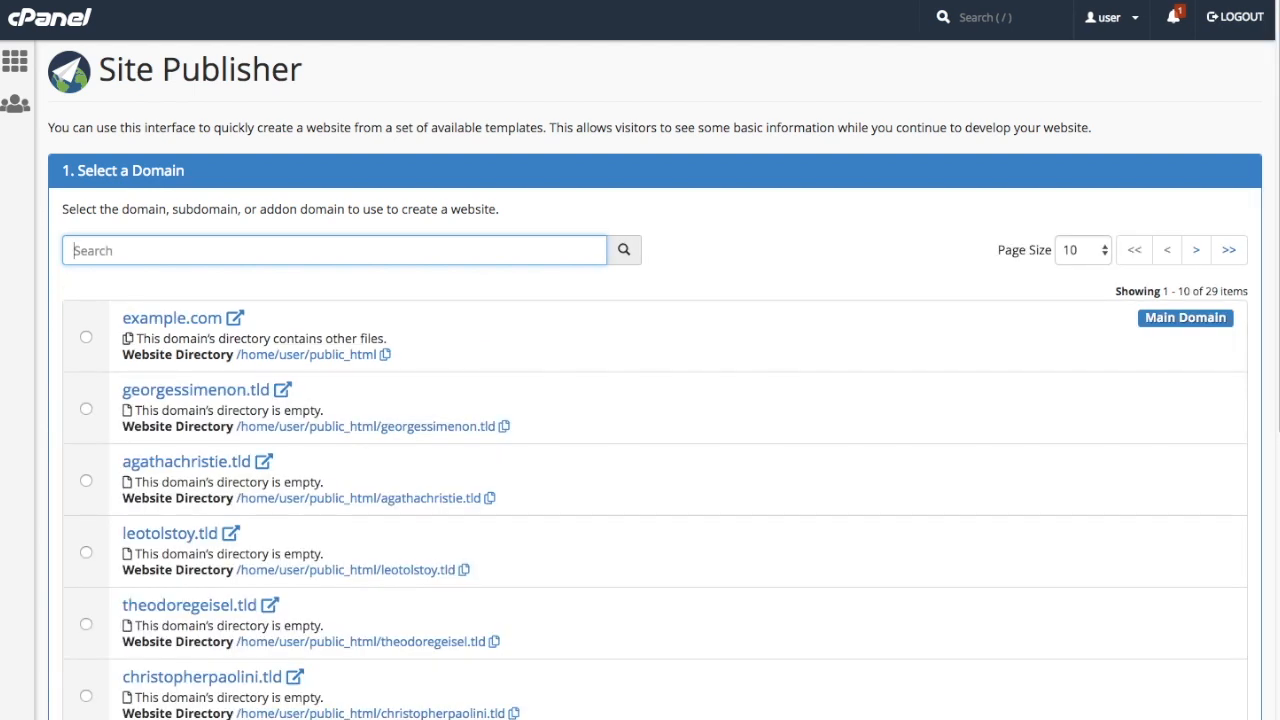
pyautogui.click(86, 337)
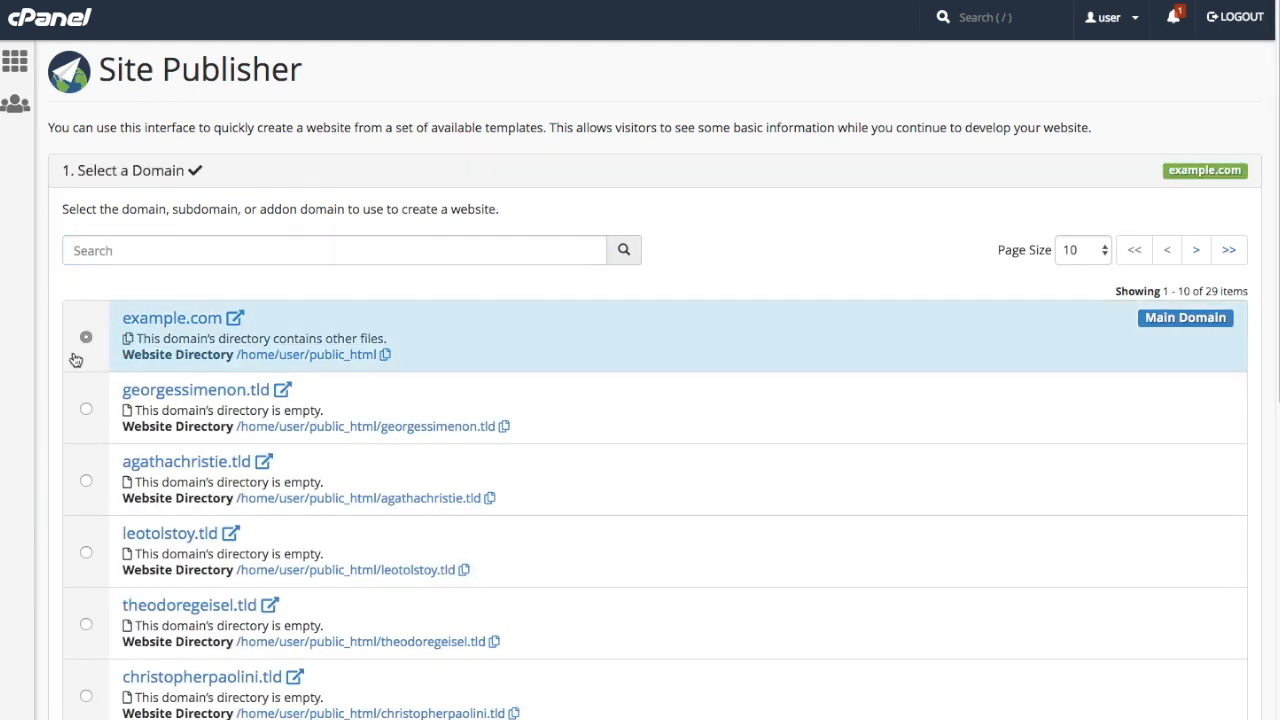
pyautogui.click(86, 337)
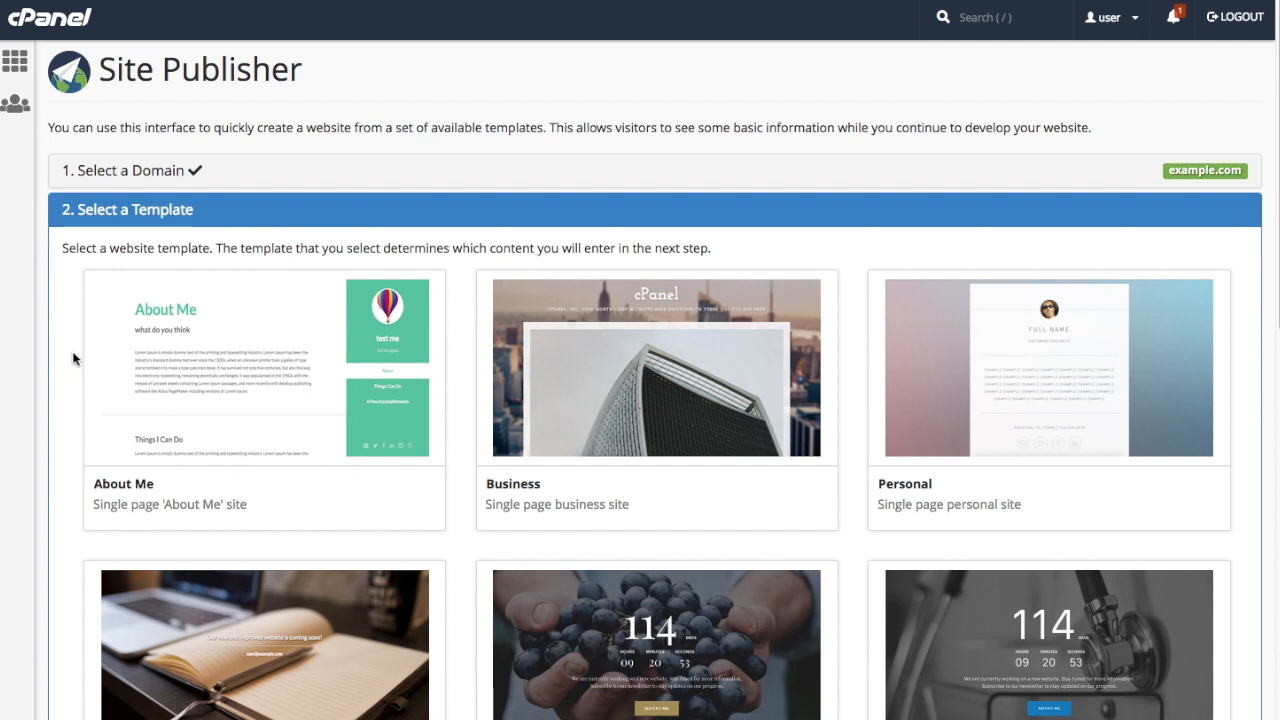
pyautogui.moveTo(282, 287)
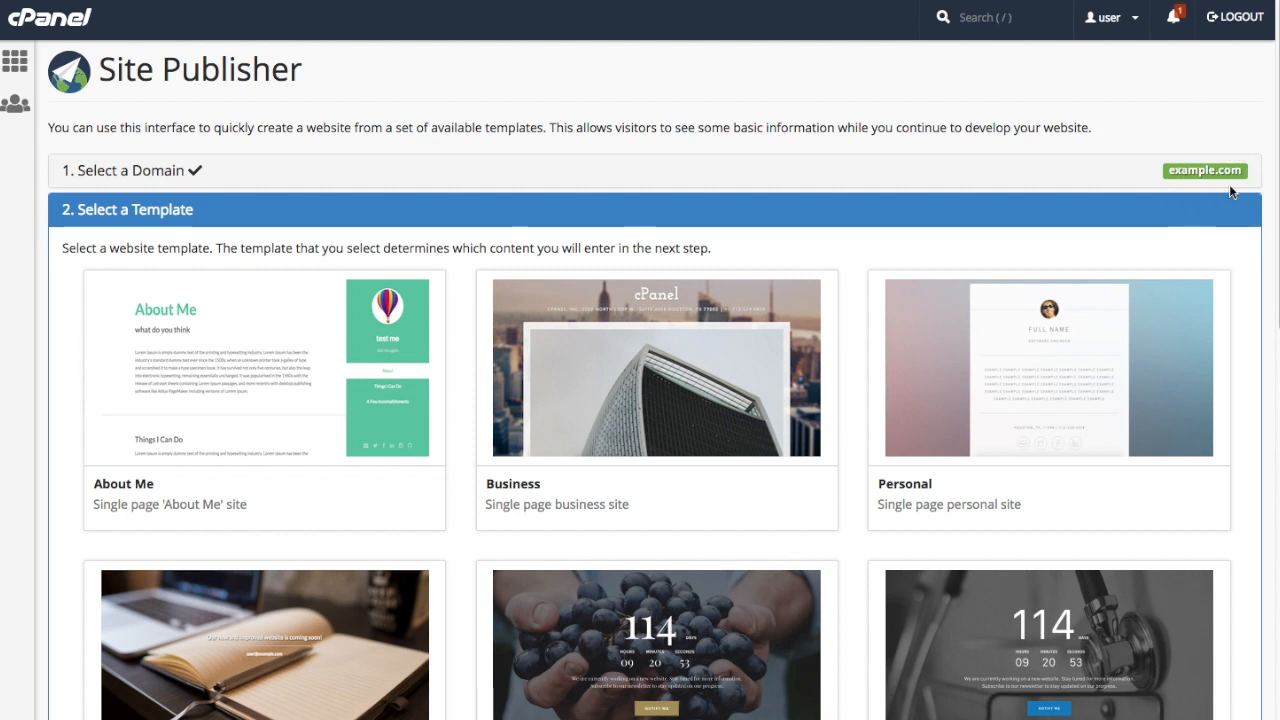
pyautogui.moveTo(1215, 153)
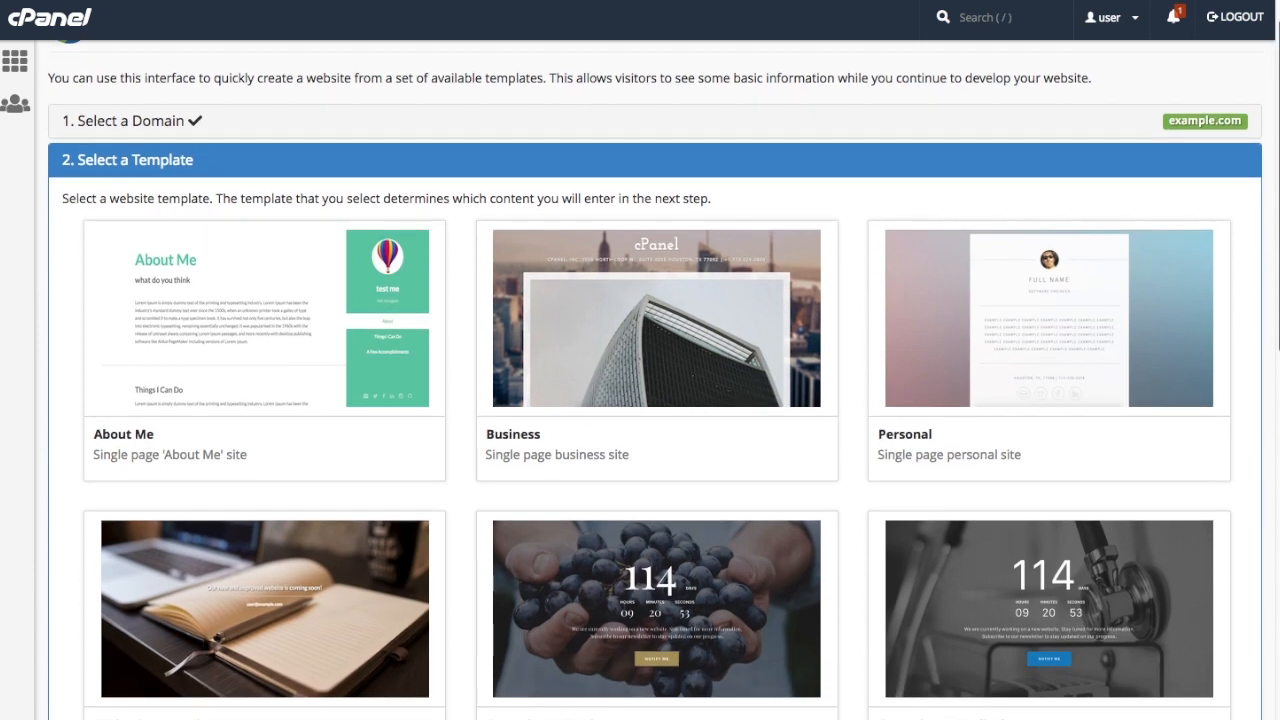
pyautogui.scroll(-3)
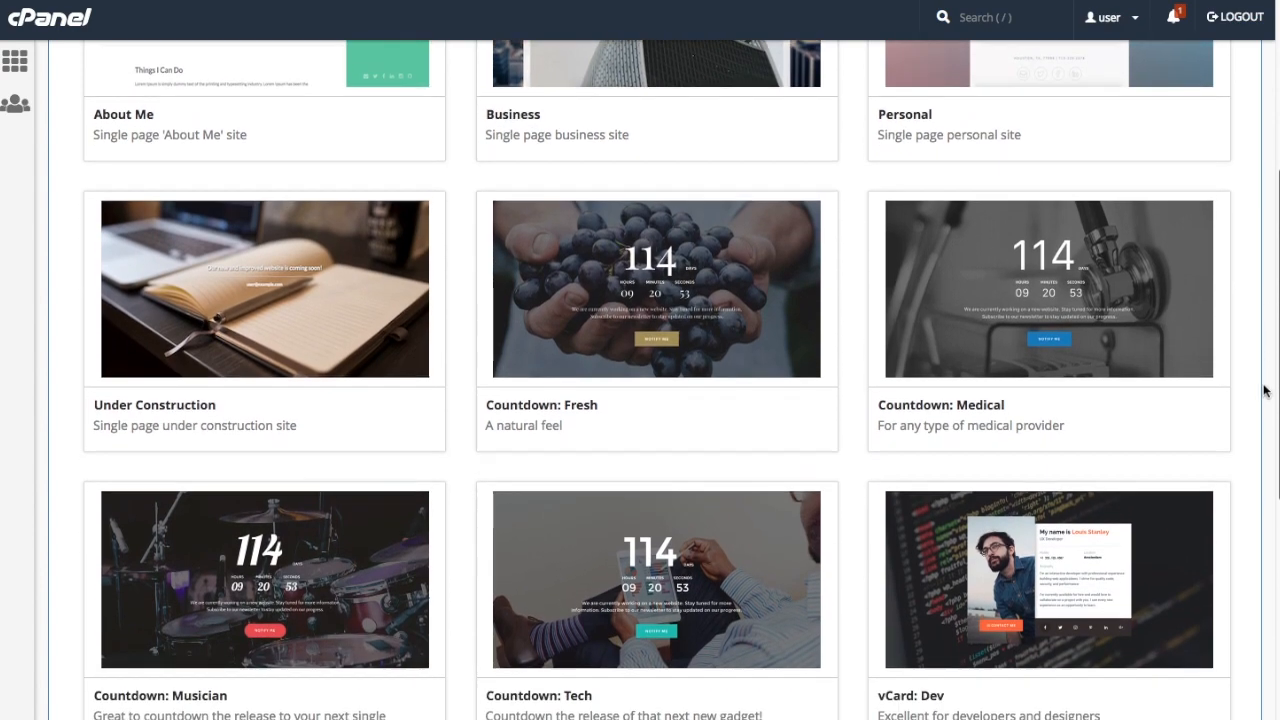
pyautogui.scroll(-3)
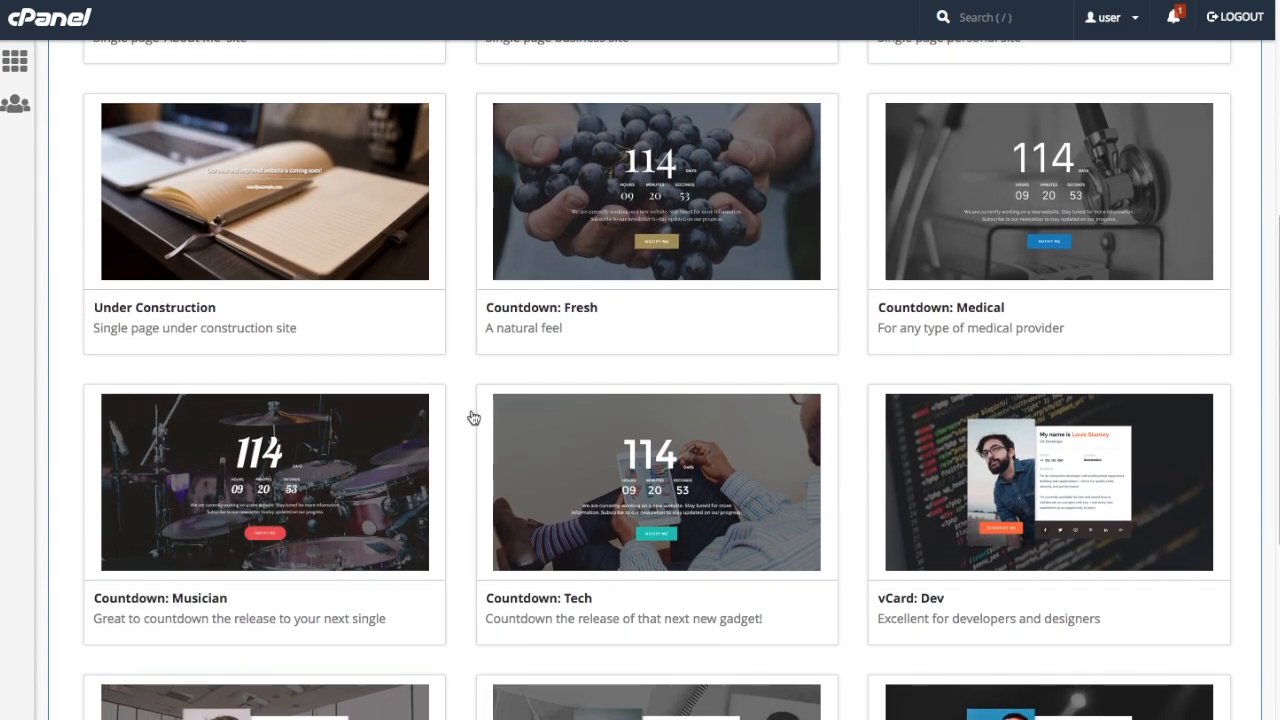
# Step: Select the Under Construction template card to reach Customize and Publish
pyautogui.click(264, 191)
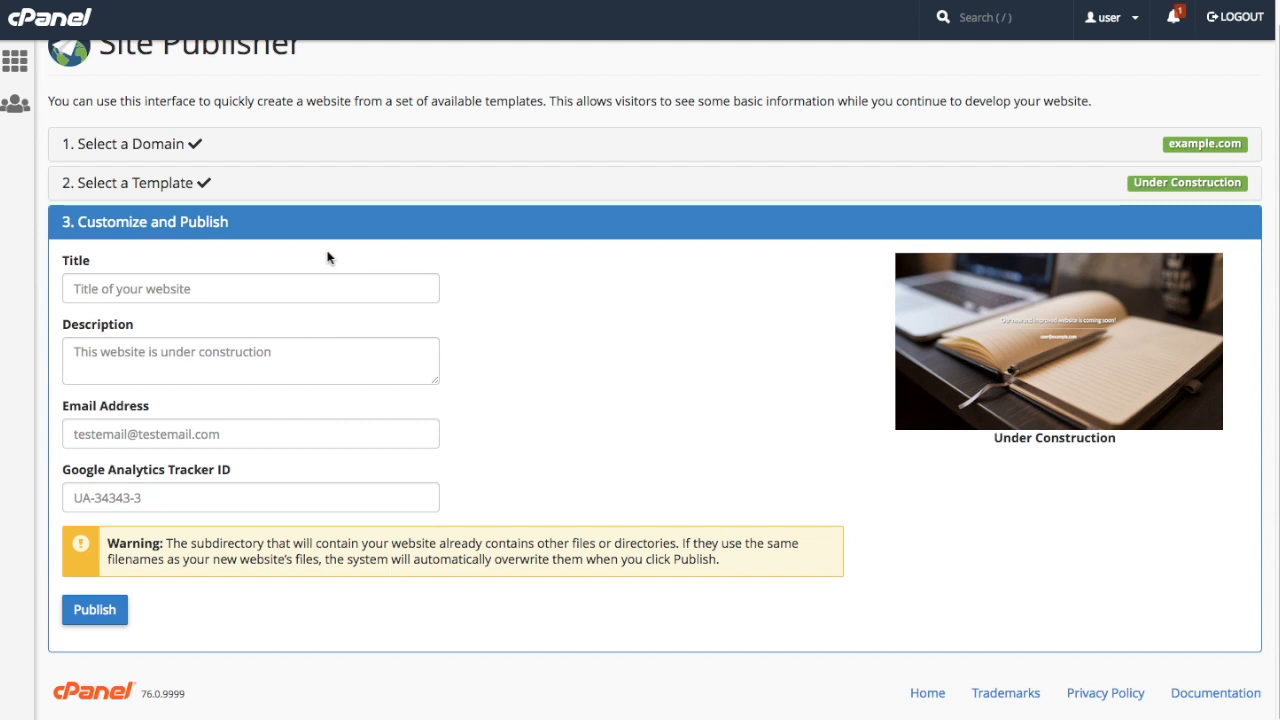
pyautogui.moveTo(1217, 319)
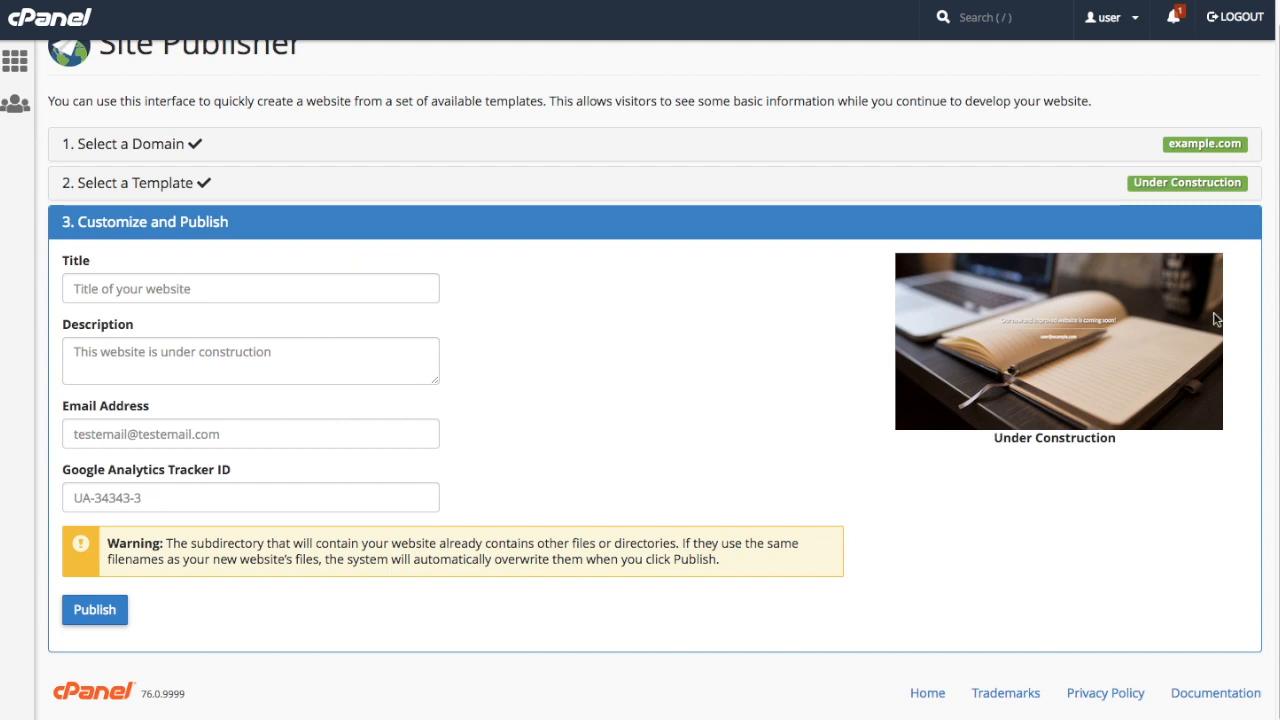
pyautogui.moveTo(1210, 197)
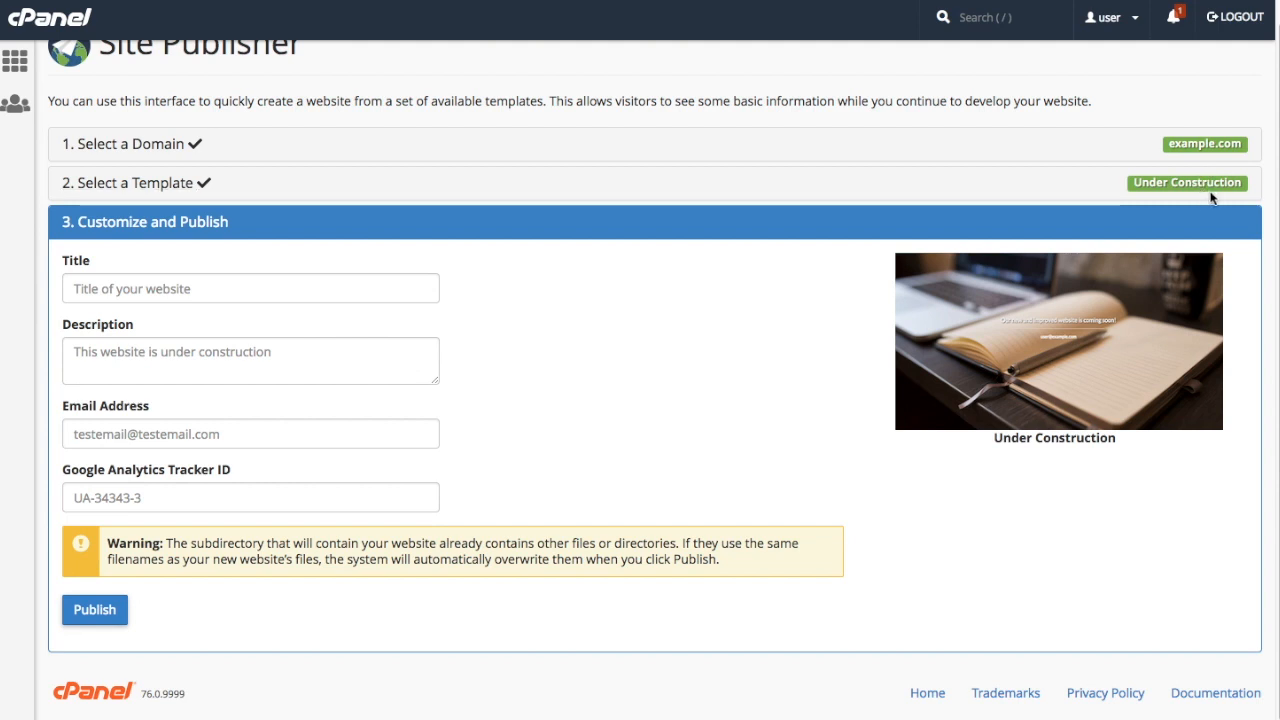
pyautogui.moveTo(1065, 325)
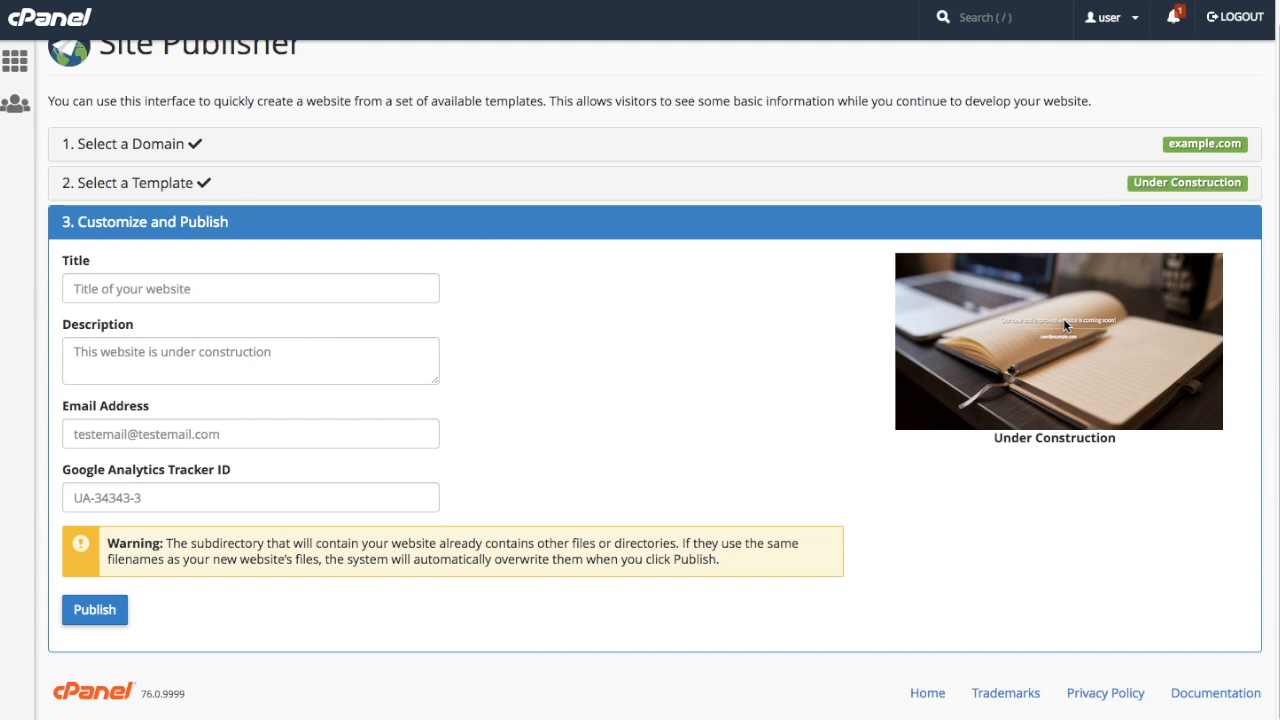
pyautogui.moveTo(584, 368)
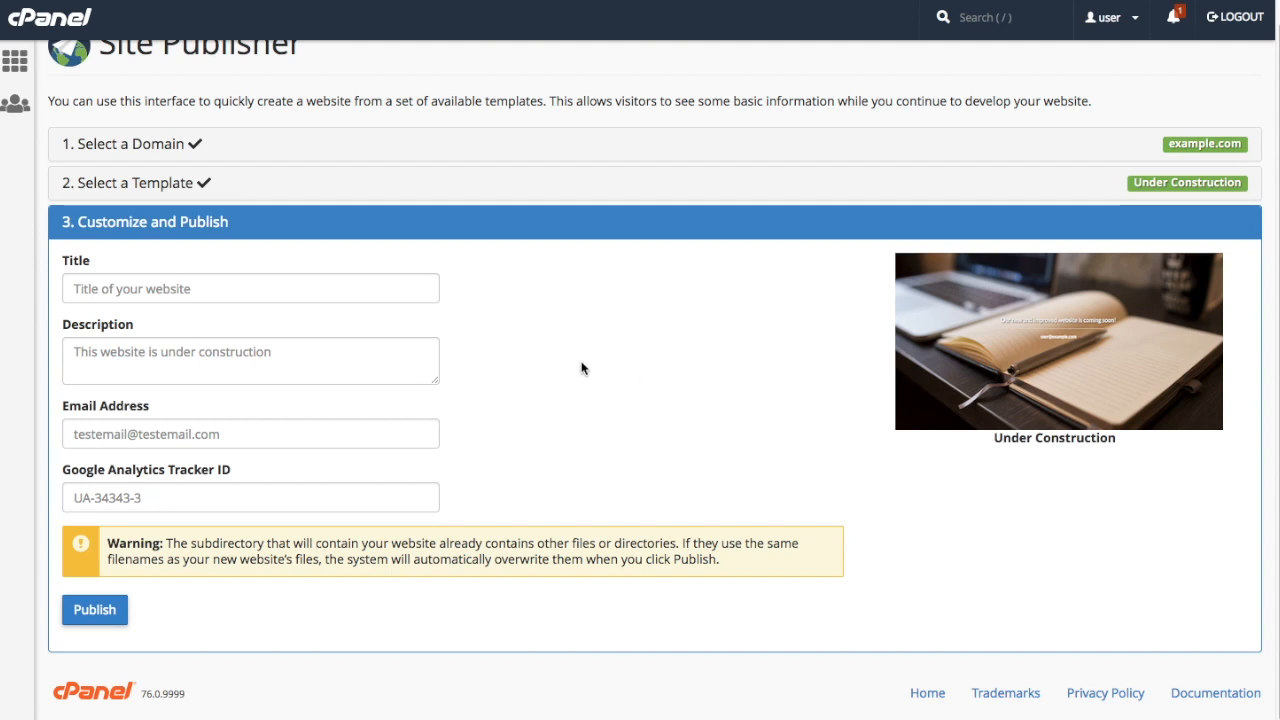
# Step: Enter title 'My Website', the description and an example.com contact email
pyautogui.click(250, 288)
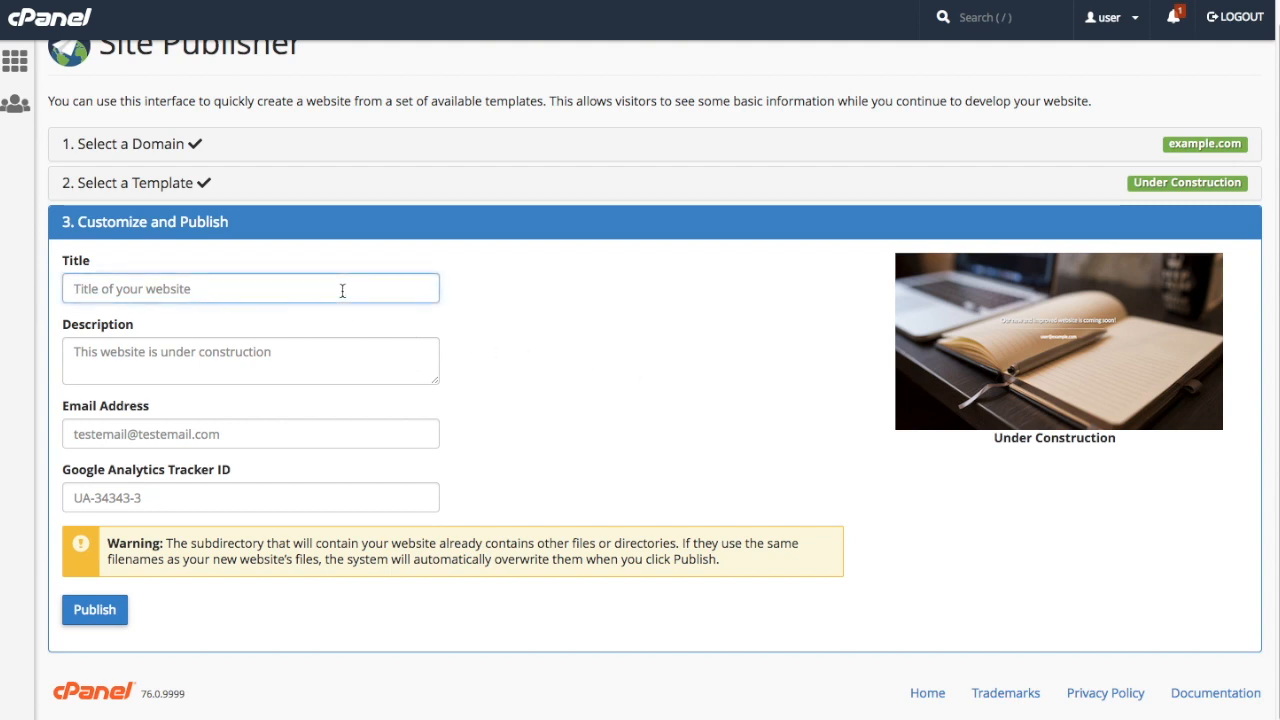
pyautogui.write('My Websit')
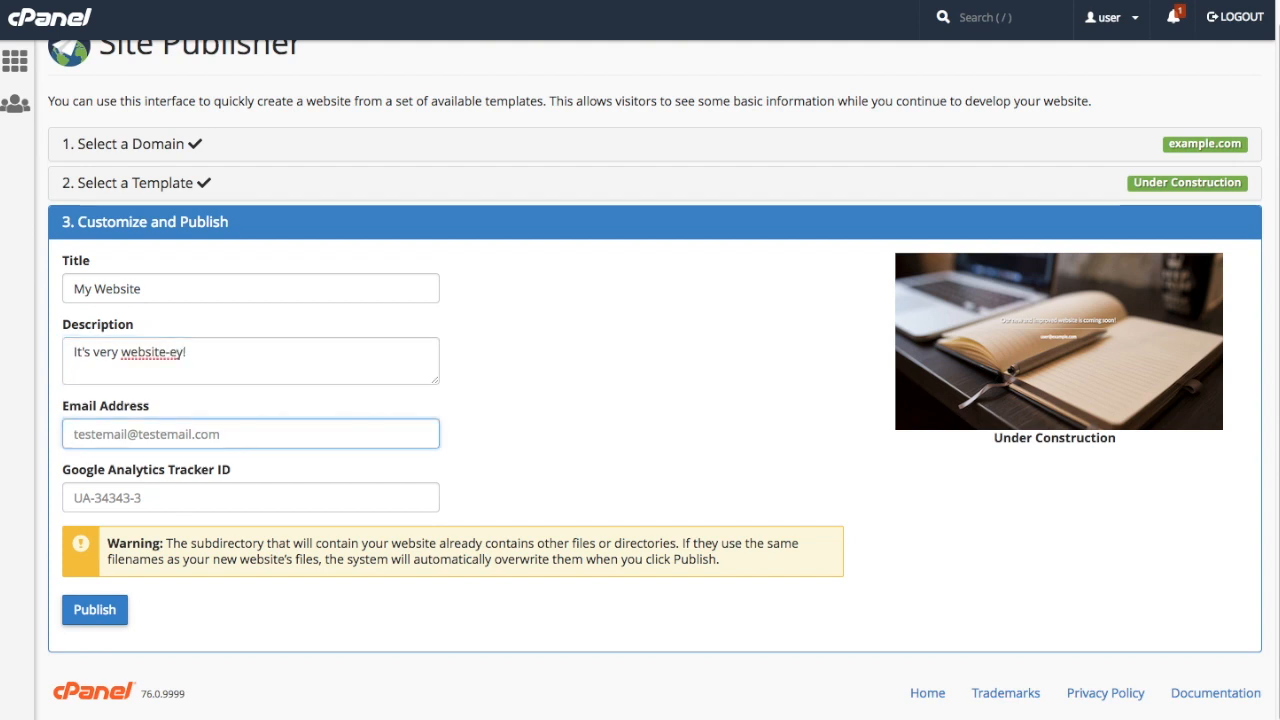
pyautogui.write('example@example.com')
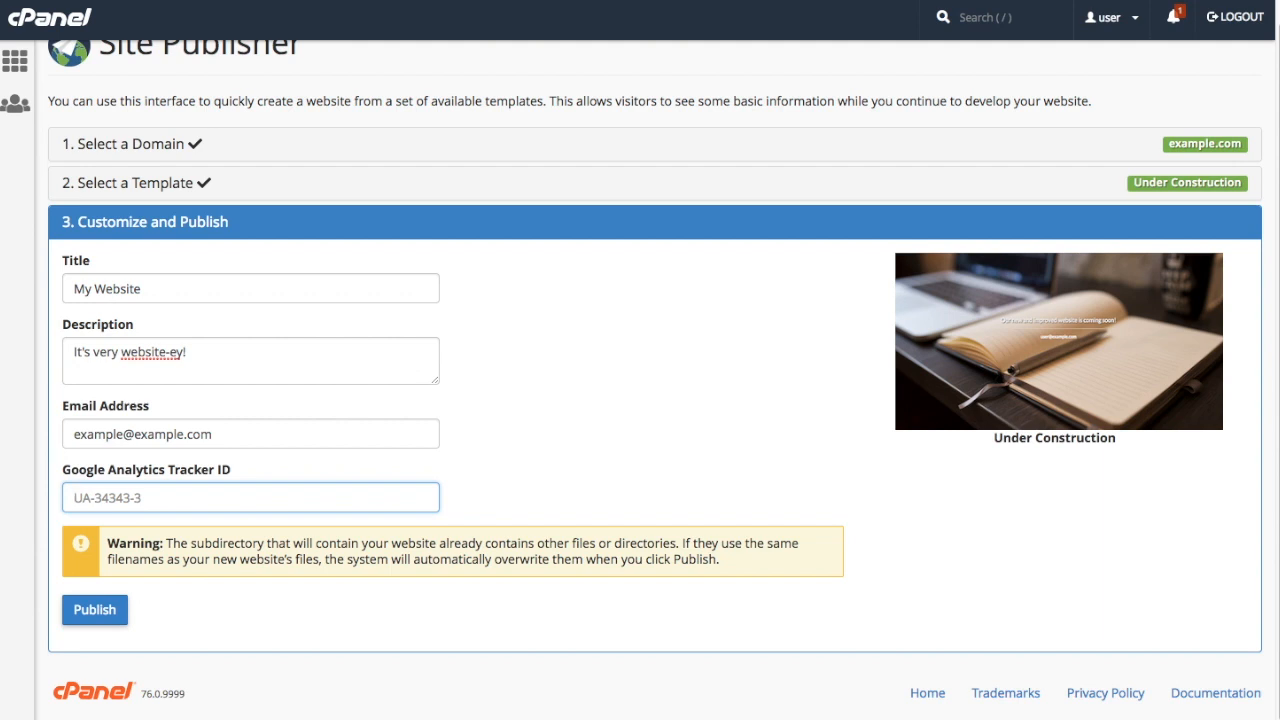
pyautogui.click(250, 497)
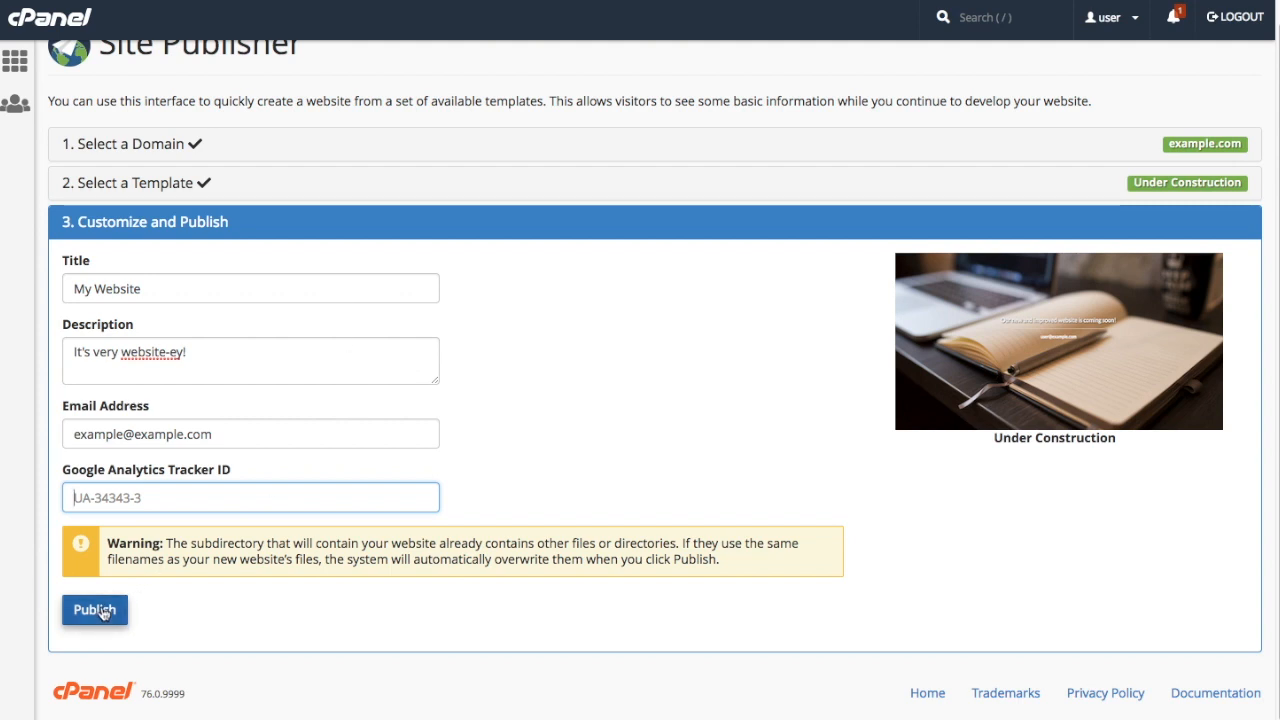
# Step: Publish the customized Under Construction site to example.com
pyautogui.click(94, 609)
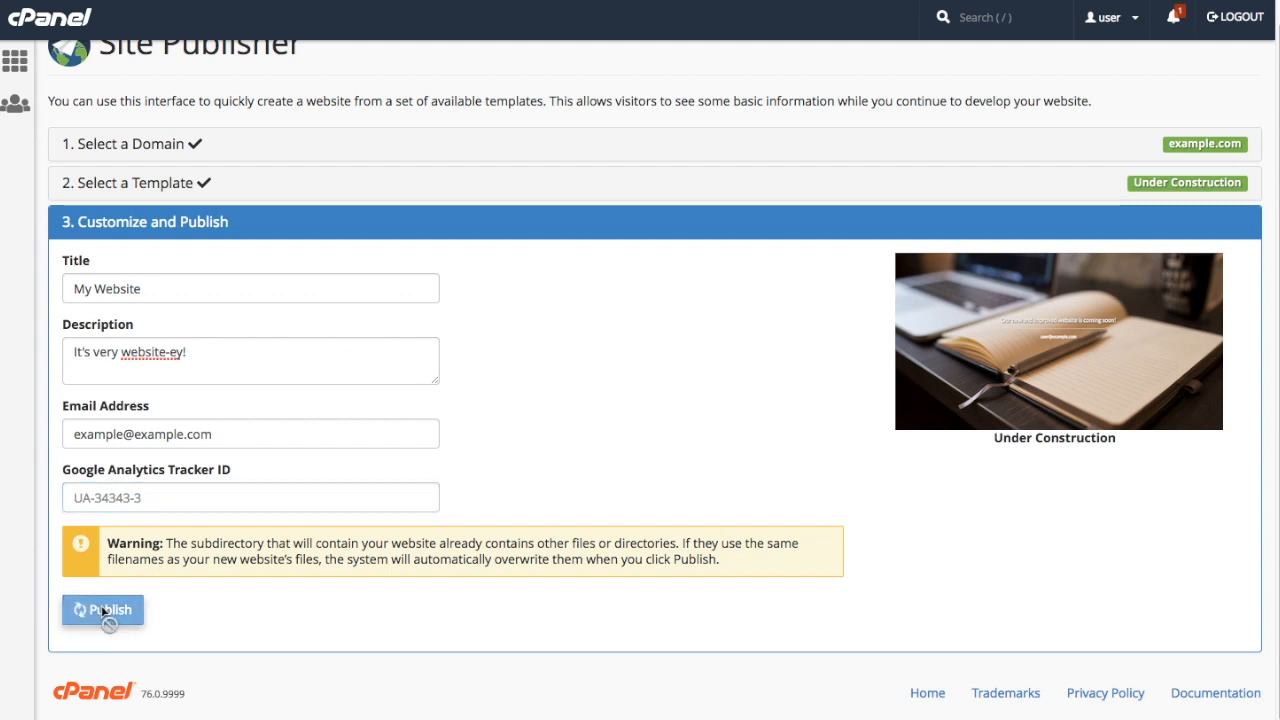
pyautogui.click(102, 610)
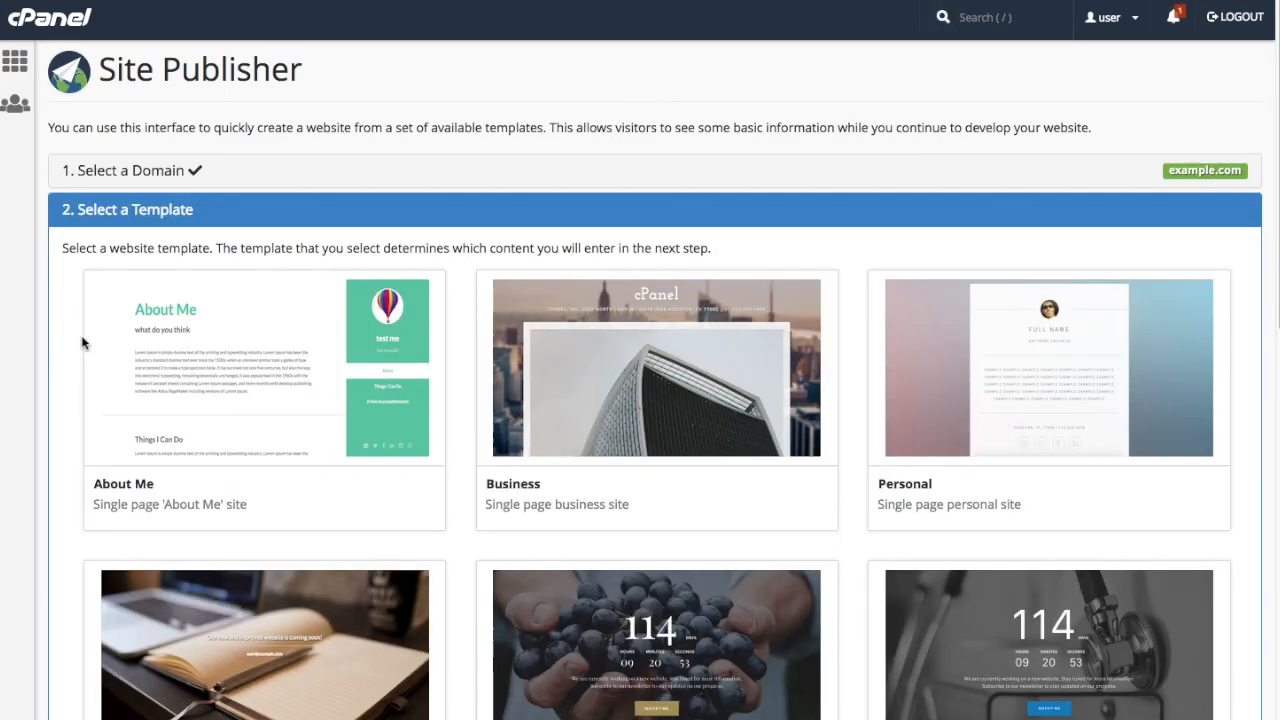
# Step: Edit the description to read "It's even website-ey-er!"
pyautogui.scroll(-3)
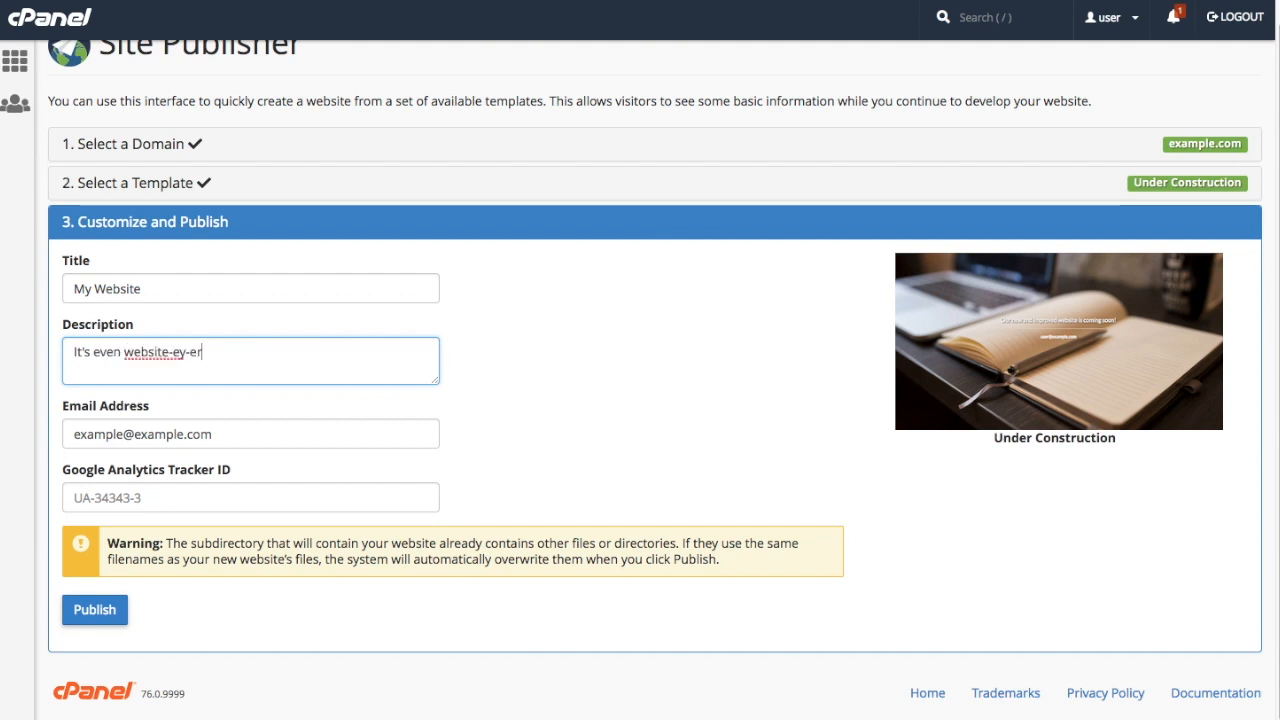
pyautogui.write('!')
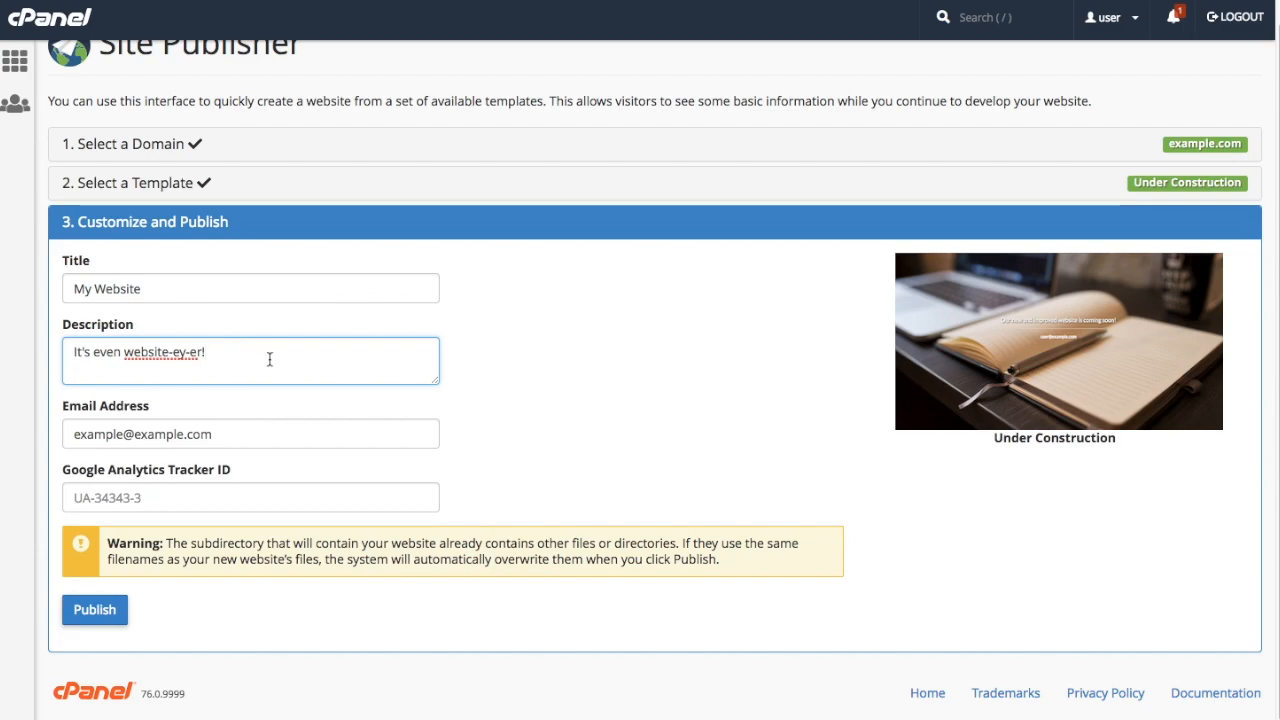